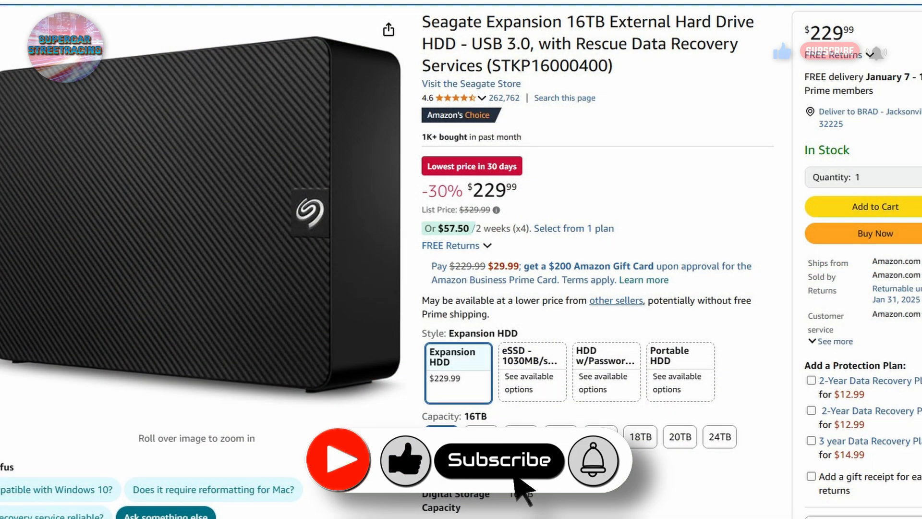
Show the 16TB drive's Affirm plan of four $57.50 bi-weekly payments with no interest.
click(498, 460)
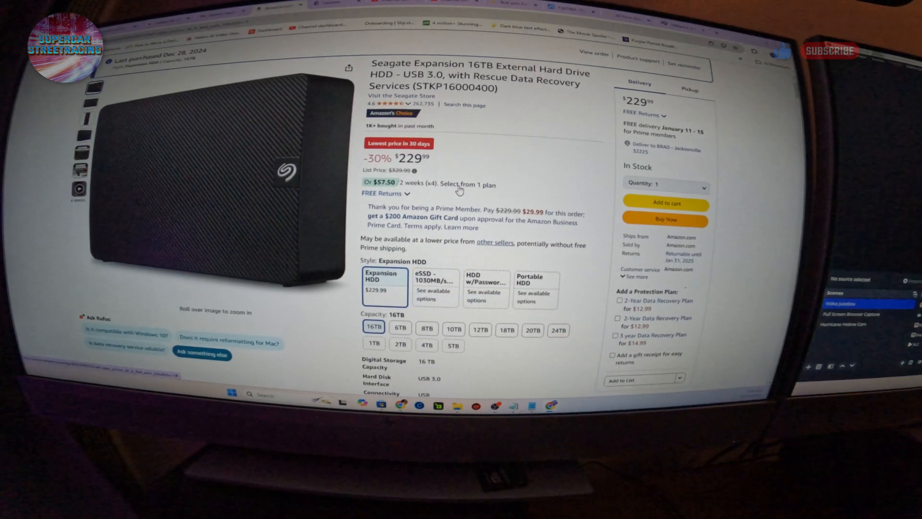
click(459, 188)
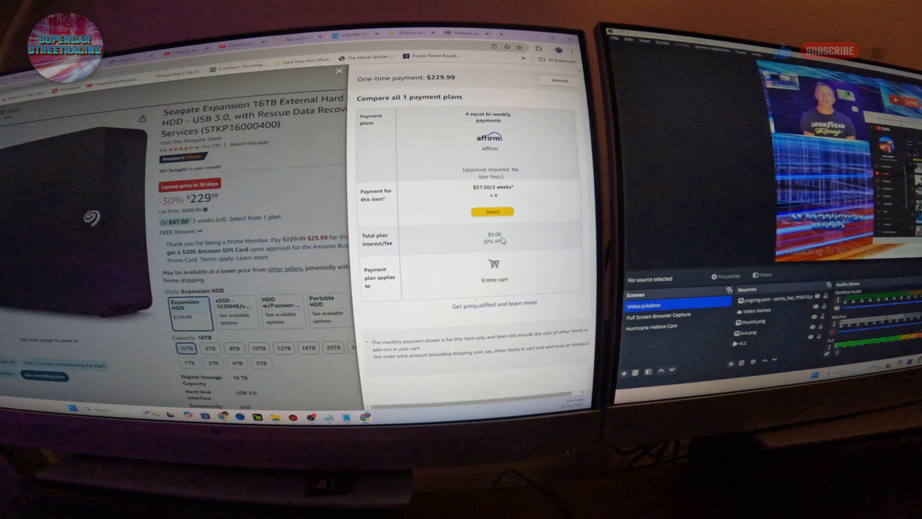
Dismiss the payment plan panel, returning to the 16TB drive at $229.99.
click(339, 70)
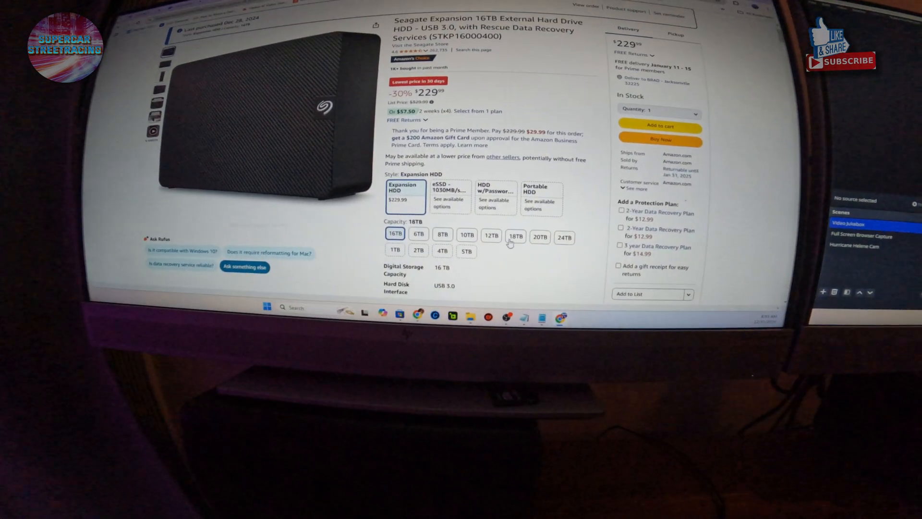
Compare 18TB ($329.99), 24TB ($517.25) and 20TB capacities, settling on 20TB at $279.99.
click(514, 236)
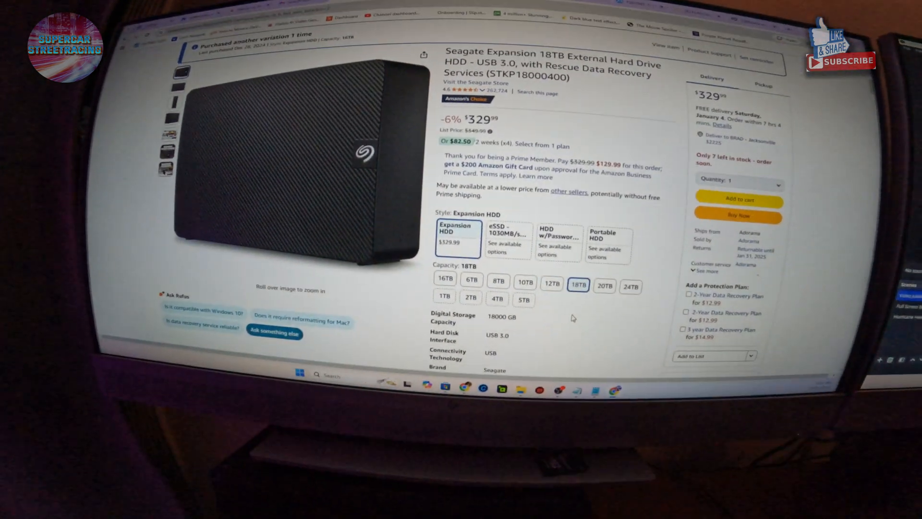
click(507, 270)
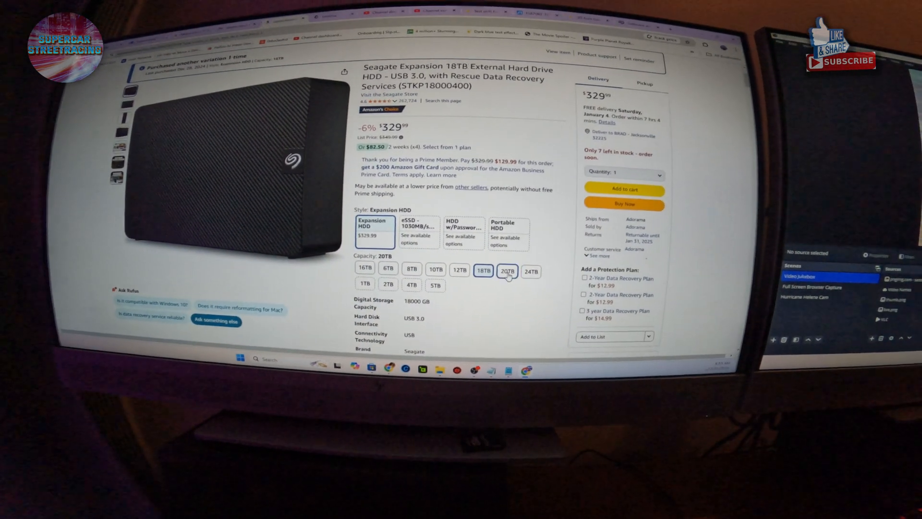
click(530, 271)
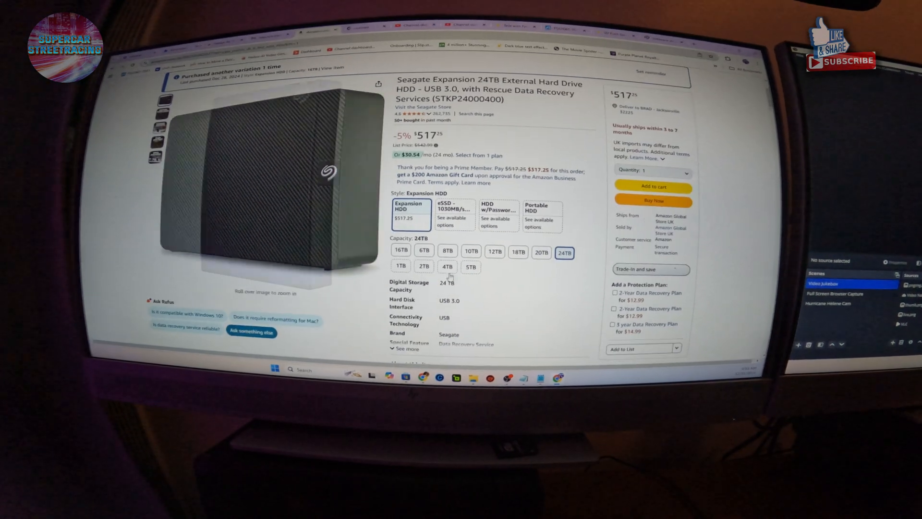
click(541, 253)
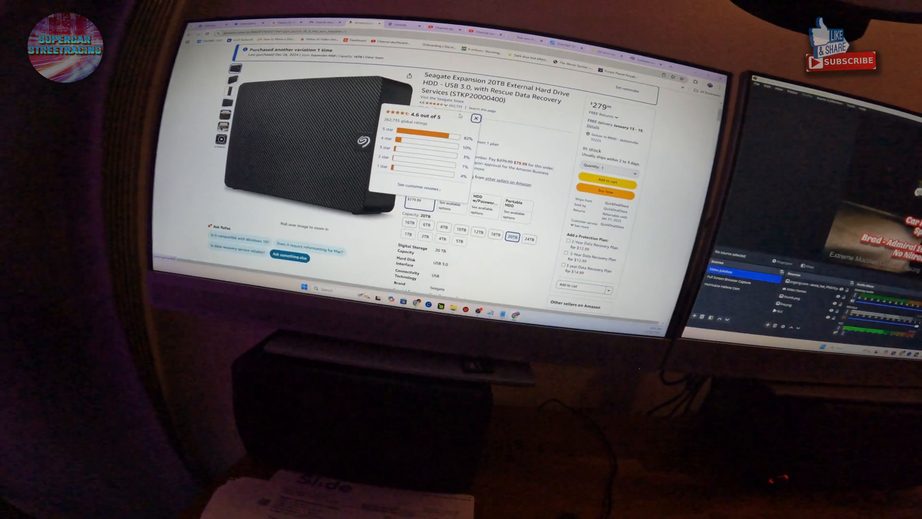
click(475, 118)
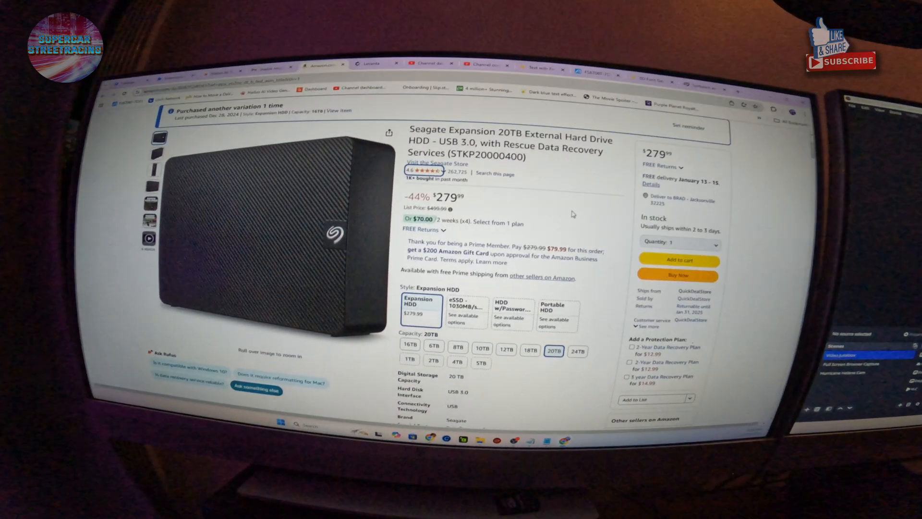